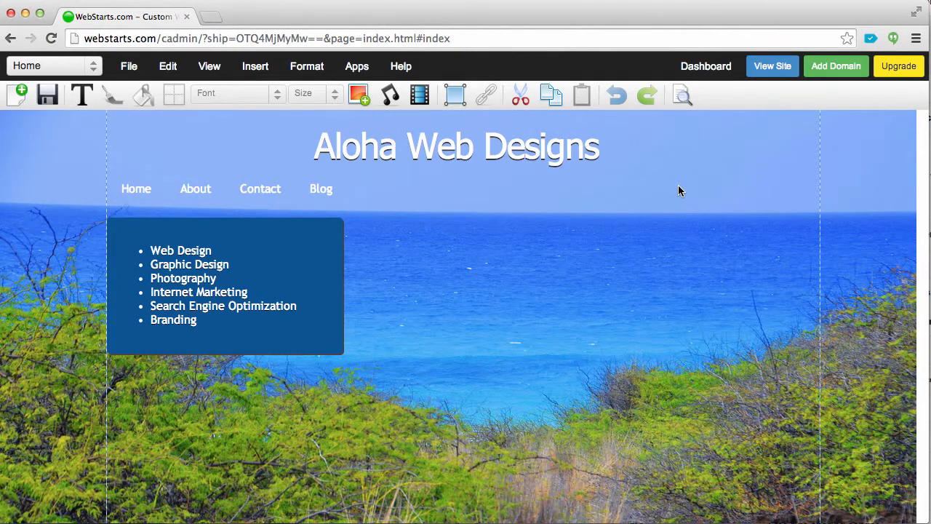
{"action": "mouse_move", "coordinate": [735, 187]}
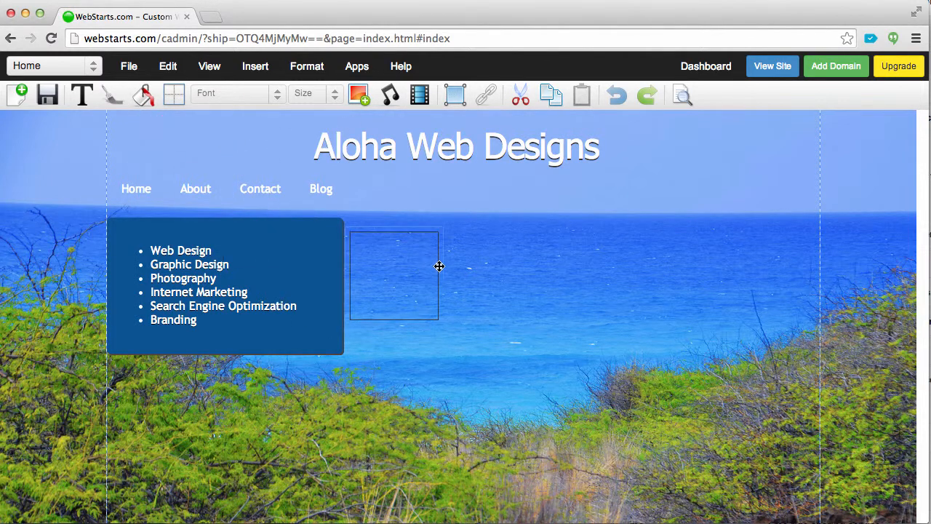
- Resize the empty box out to the right margin, matching the services list box's height
{"action": "left_click", "coordinate": [394, 275]}
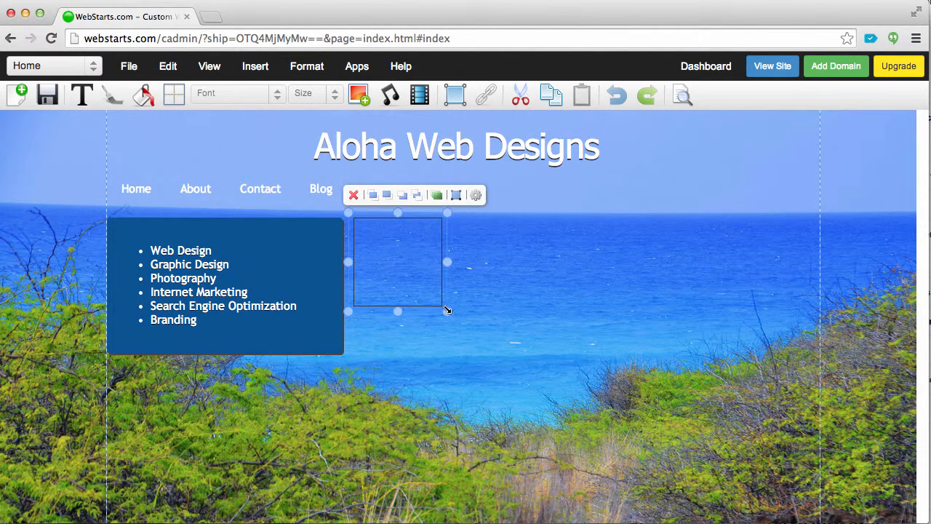
{"action": "left_click_drag", "start_coordinate": [448, 311], "coordinate": [771, 359]}
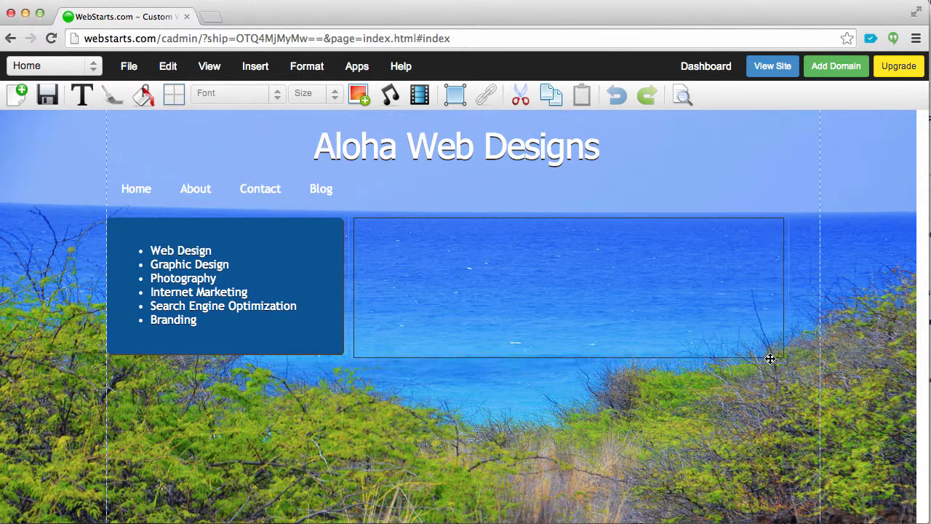
{"action": "left_click_drag", "start_coordinate": [771, 359], "coordinate": [800, 340]}
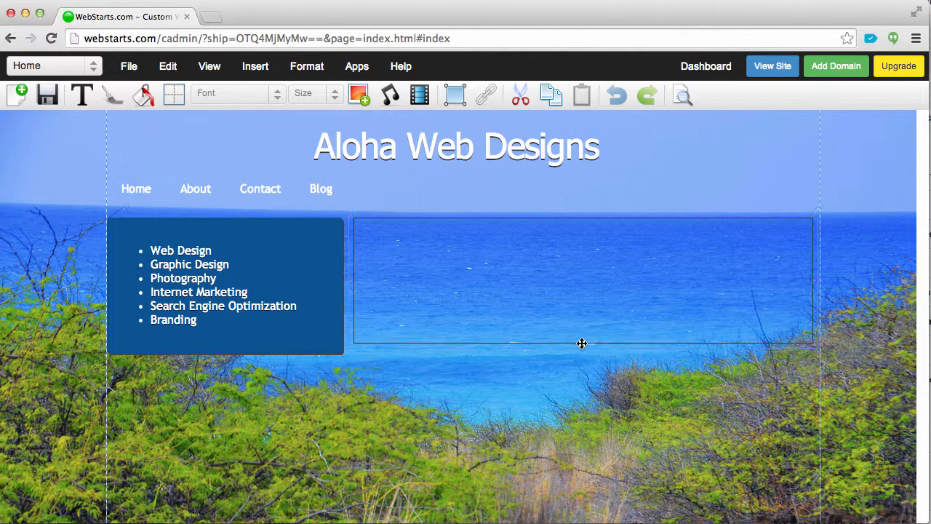
{"action": "left_click", "coordinate": [582, 280]}
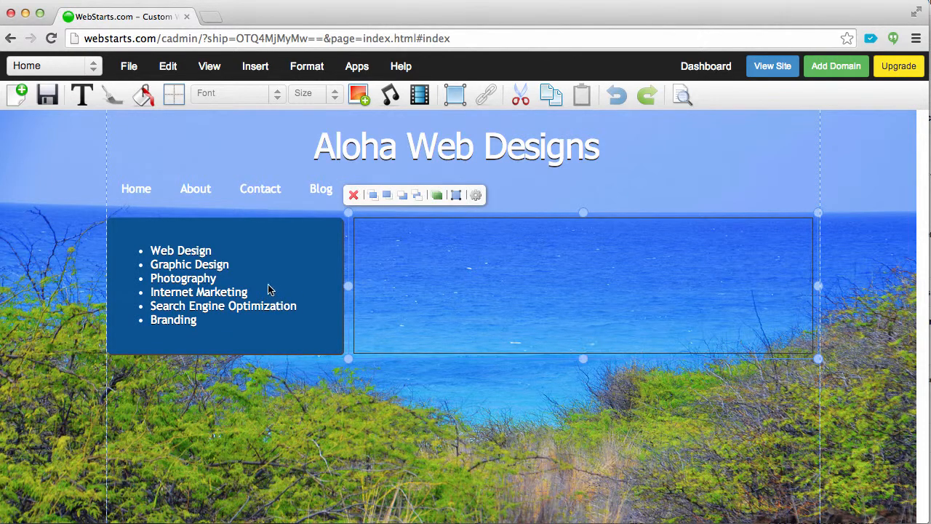
- Fill the wide panel with dark blue, save the page, and dismiss the share prompt
{"action": "left_click", "coordinate": [144, 95]}
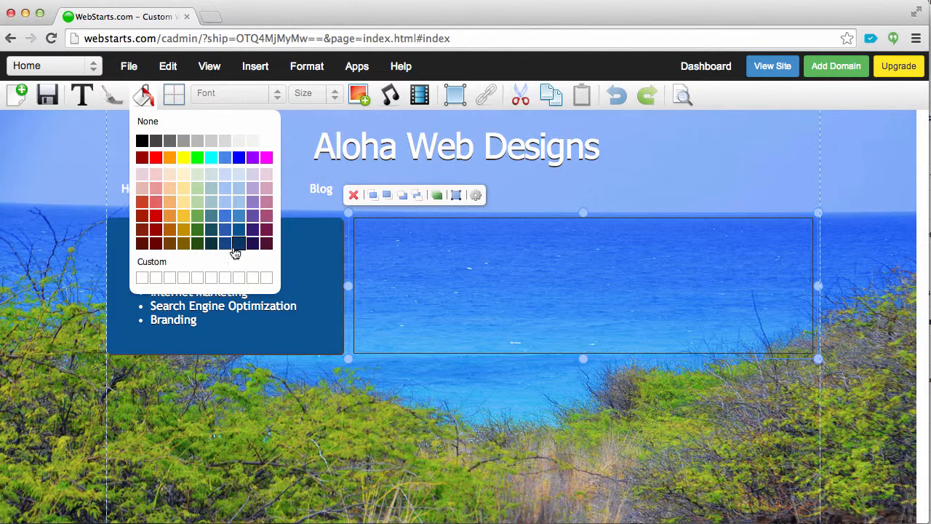
{"action": "left_click", "coordinate": [239, 243]}
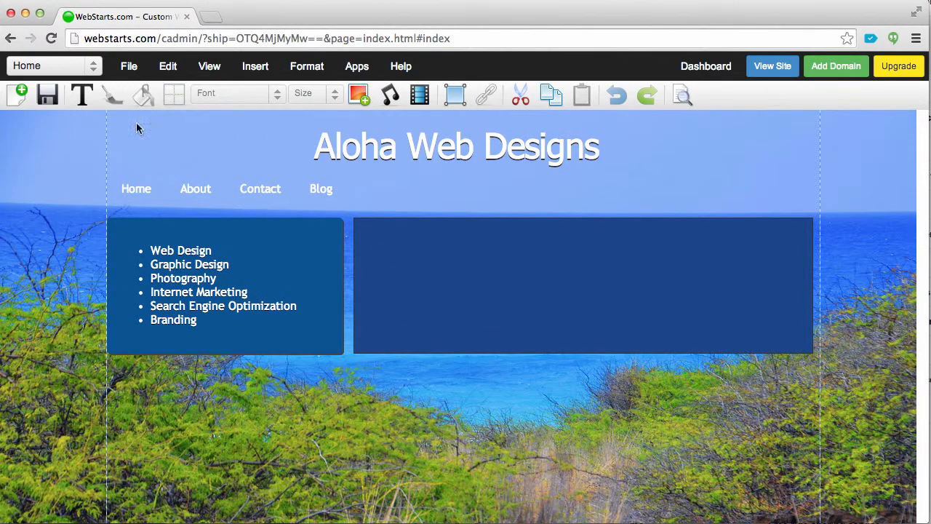
{"action": "left_click", "coordinate": [47, 94]}
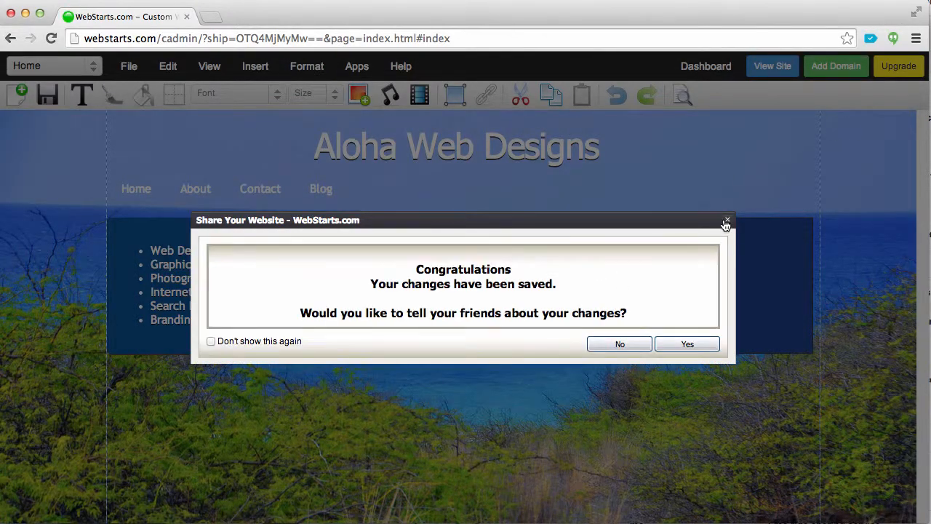
{"action": "left_click", "coordinate": [687, 343]}
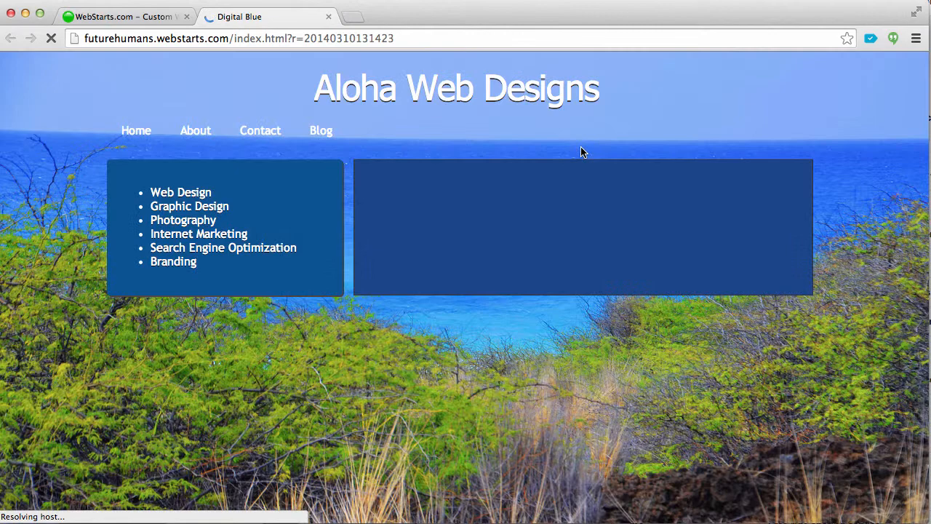